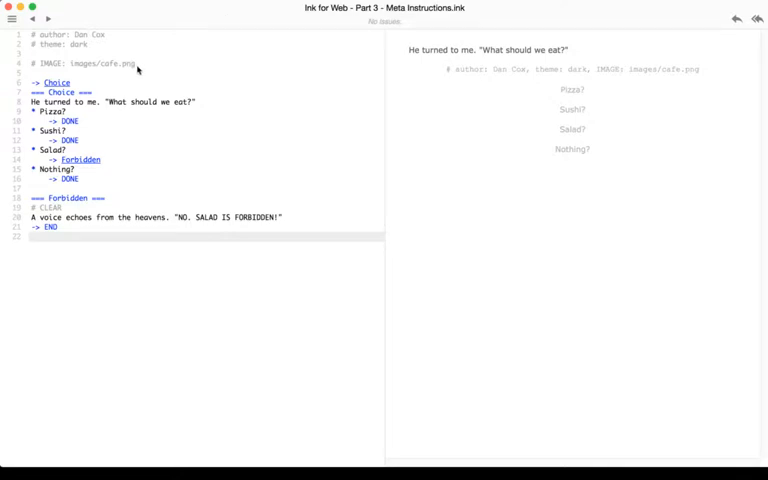
Export the story for web into its project folder, keeping the project name and location.
{"action": "double_click", "coordinate": [108, 64]}
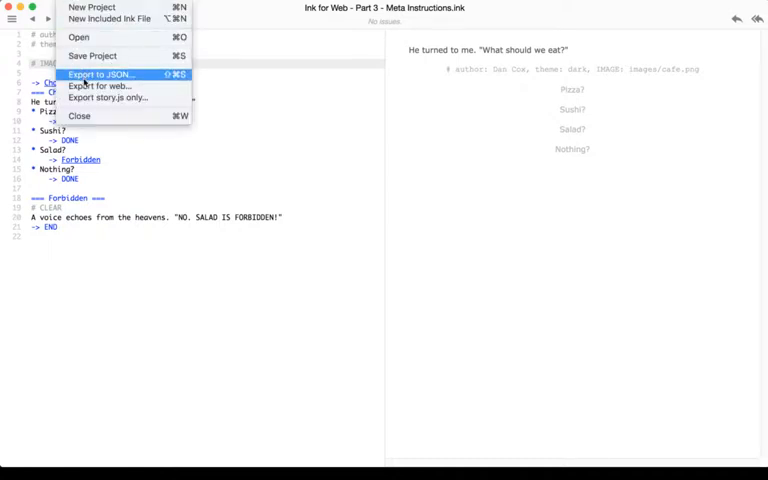
{"action": "left_click", "coordinate": [104, 76]}
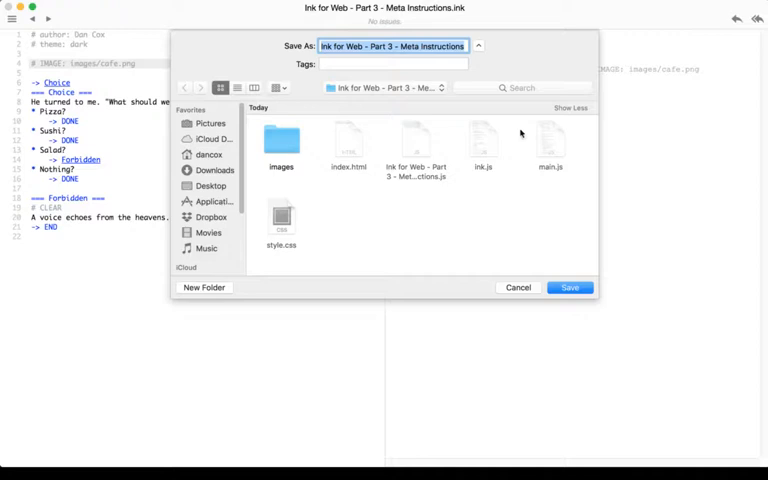
{"action": "mouse_move", "coordinate": [388, 202]}
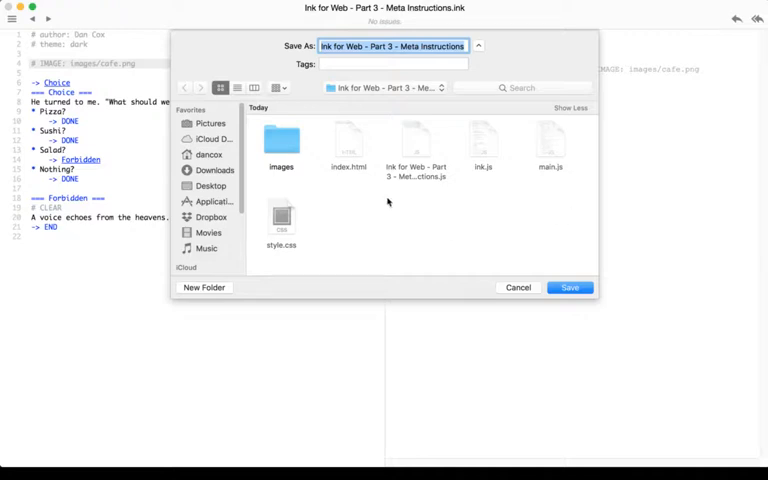
{"action": "left_click", "coordinate": [280, 140]}
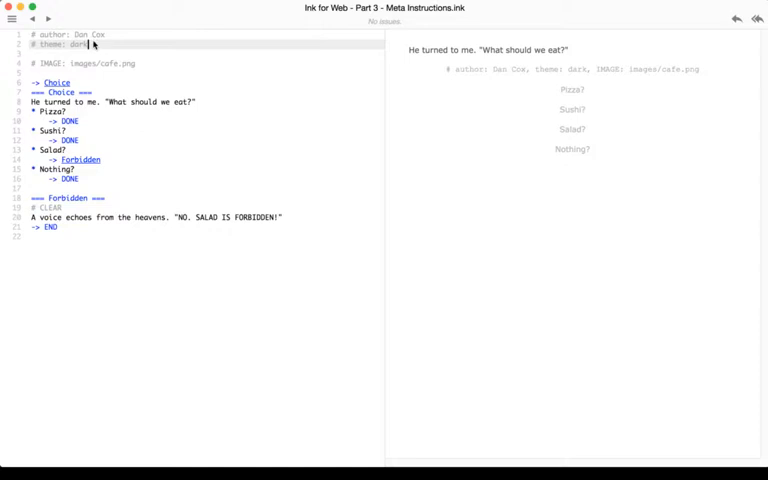
{"action": "double_click", "coordinate": [50, 44]}
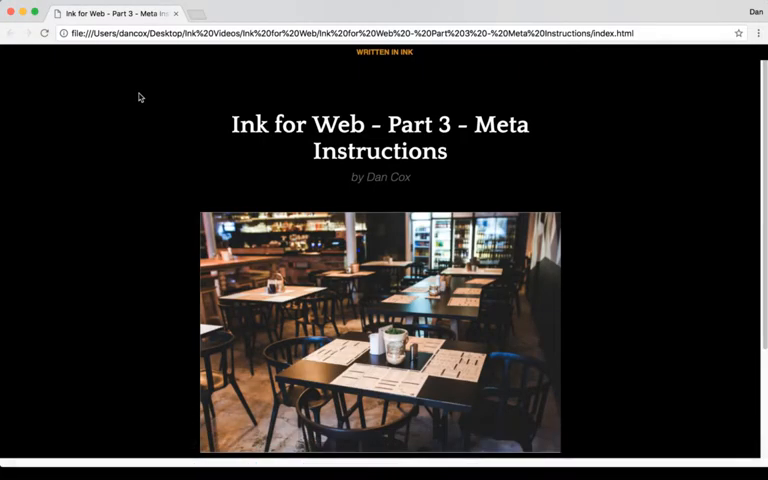
{"action": "mouse_move", "coordinate": [598, 126]}
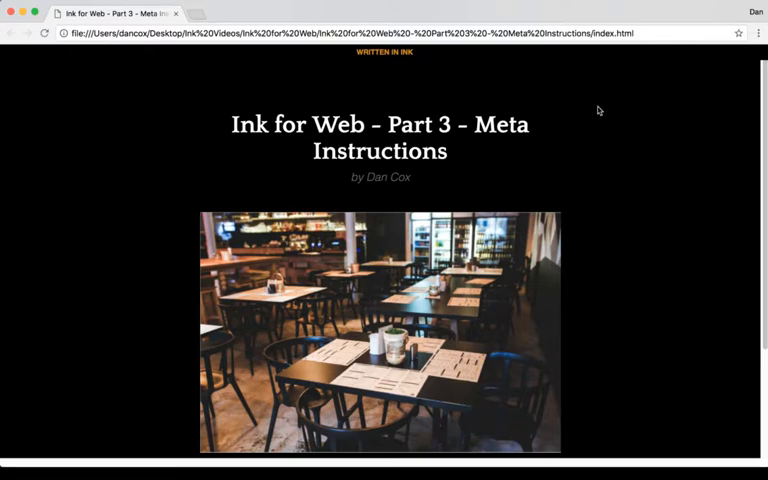
View the exported index.html in Chrome, checking the dark theme, byline, cafe photo and four food choices.
{"action": "scroll", "scroll_direction": "down", "scroll_amount": 3}
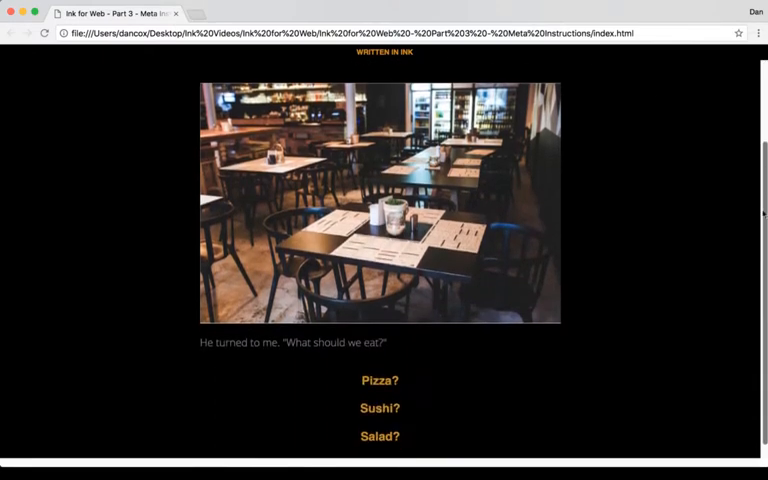
{"action": "scroll", "scroll_direction": "up", "scroll_amount": 3}
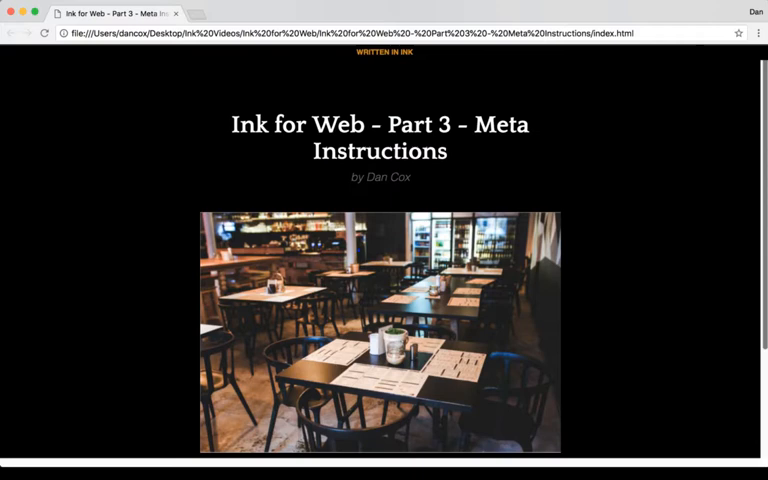
{"action": "double_click", "coordinate": [380, 176]}
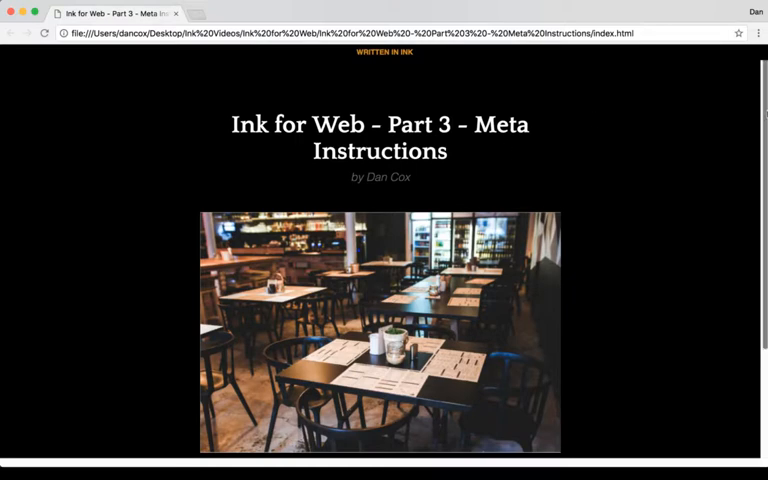
{"action": "scroll", "scroll_direction": "down", "scroll_amount": 3}
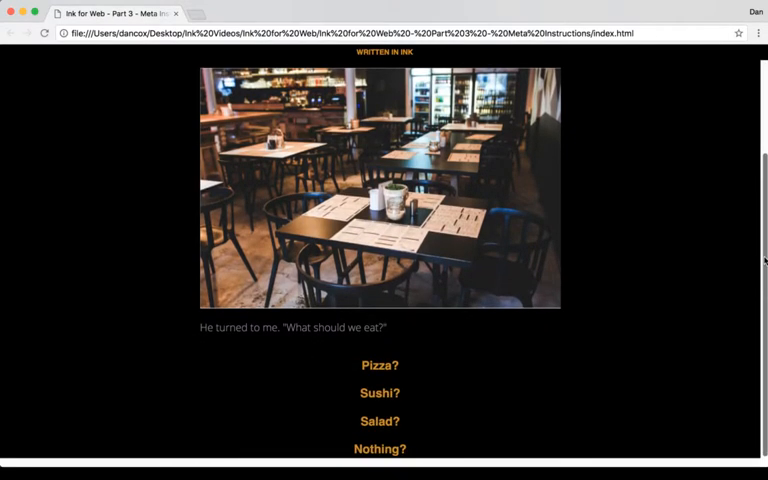
{"action": "scroll", "scroll_direction": "up", "scroll_amount": 3}
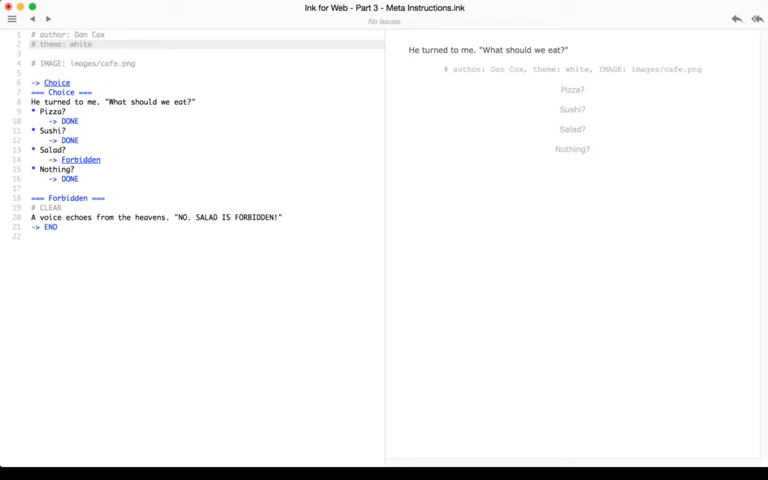
Change the theme tag to white and re-export story.js only, replacing the existing file.
{"action": "left_click", "coordinate": [12, 20]}
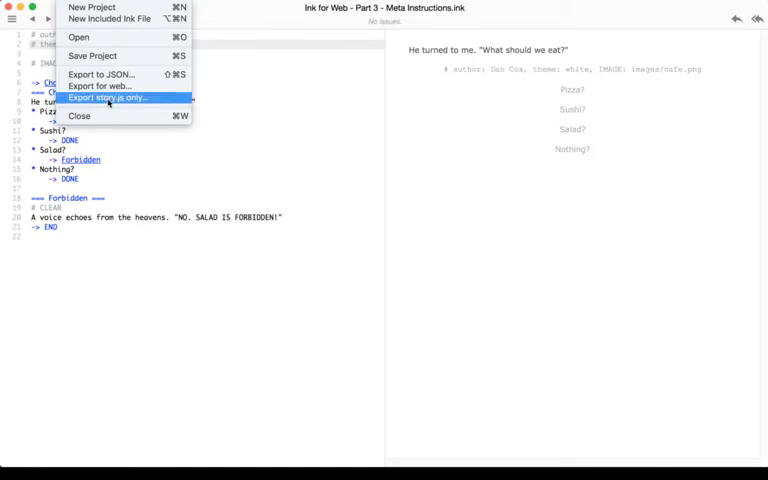
{"action": "left_click", "coordinate": [112, 96]}
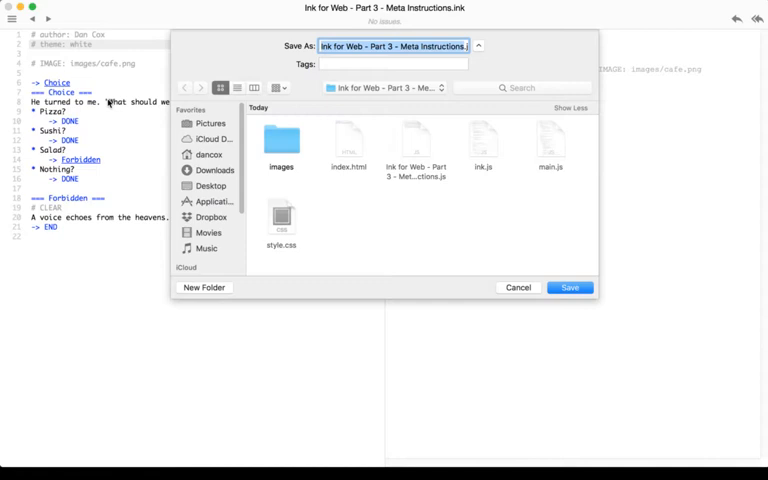
{"action": "mouse_move", "coordinate": [448, 226]}
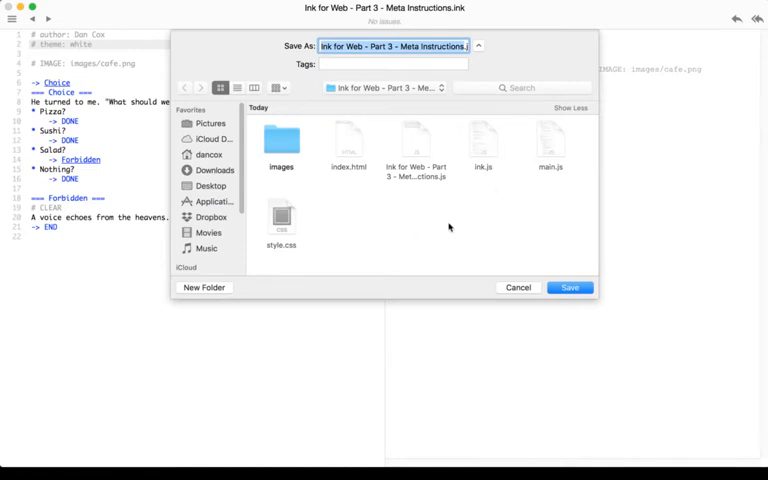
{"action": "left_click", "coordinate": [568, 288]}
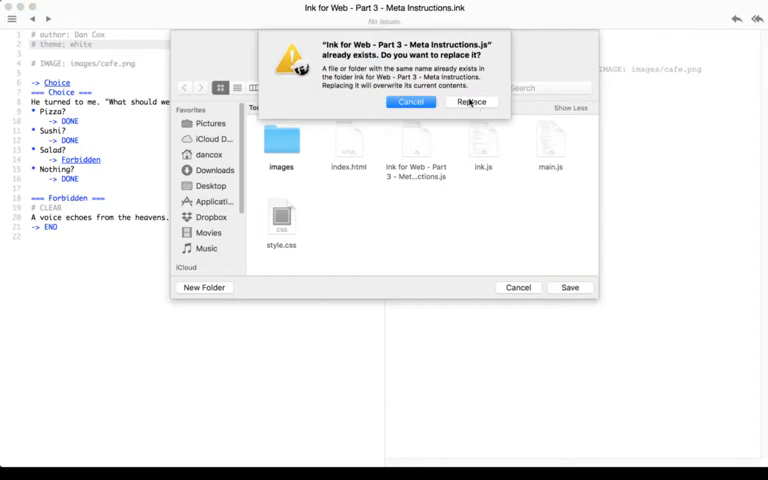
{"action": "left_click", "coordinate": [474, 102]}
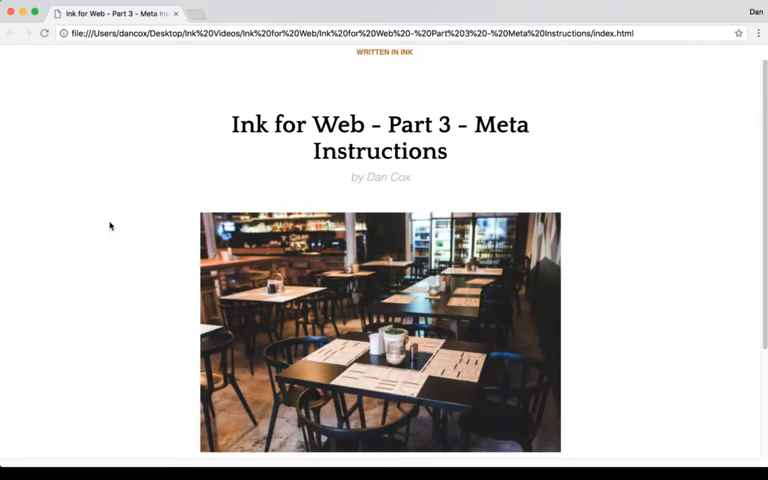
{"action": "mouse_move", "coordinate": [664, 168]}
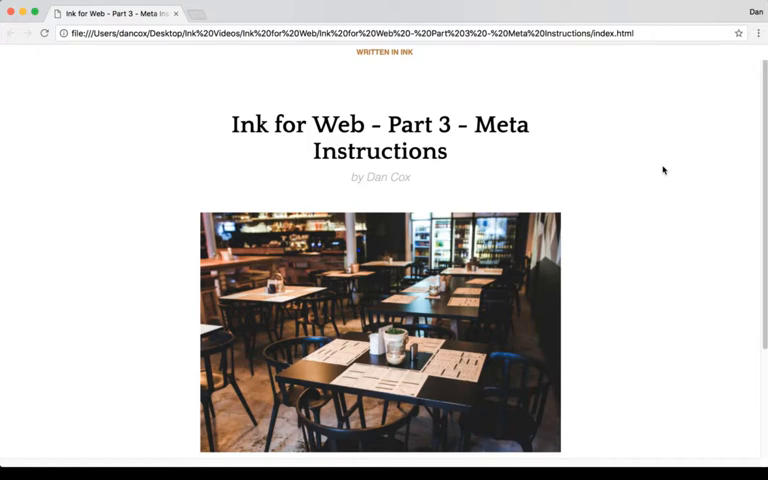
Check the reloaded page in the white theme, then return to the ink editor.
{"action": "scroll", "scroll_direction": "down", "scroll_amount": 3}
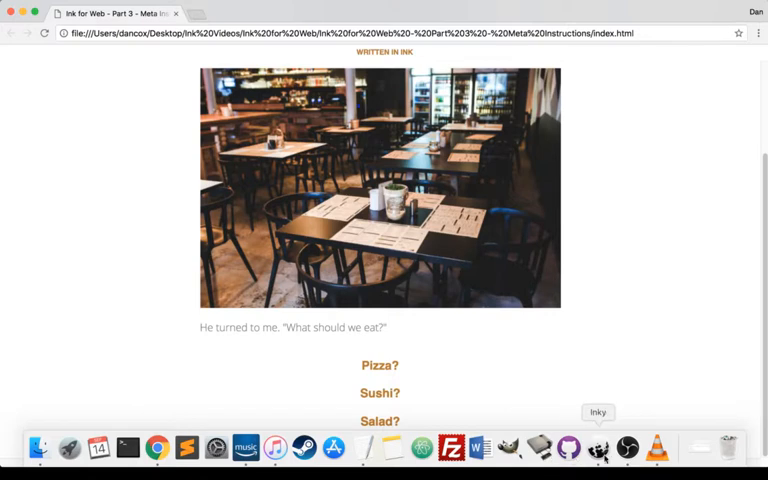
{"action": "left_click", "coordinate": [594, 444]}
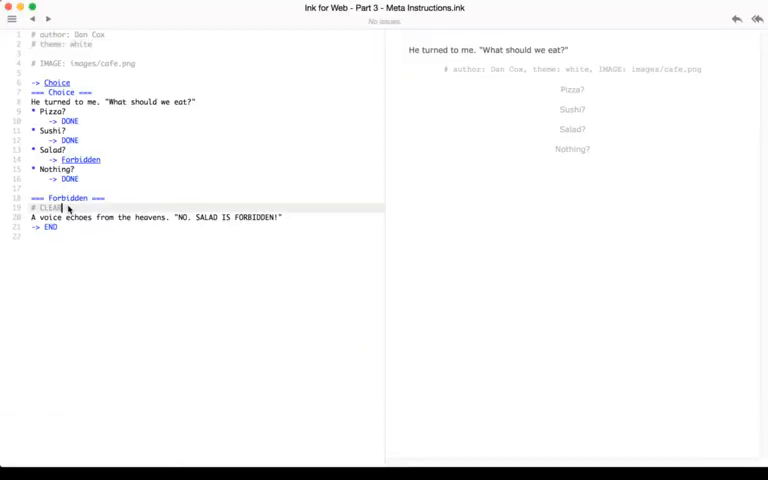
{"action": "double_click", "coordinate": [48, 208]}
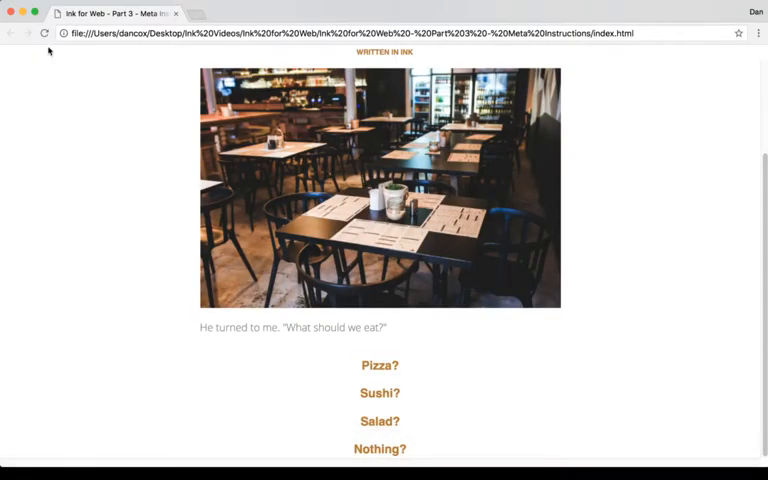
{"action": "scroll", "scroll_direction": "up", "scroll_amount": 3}
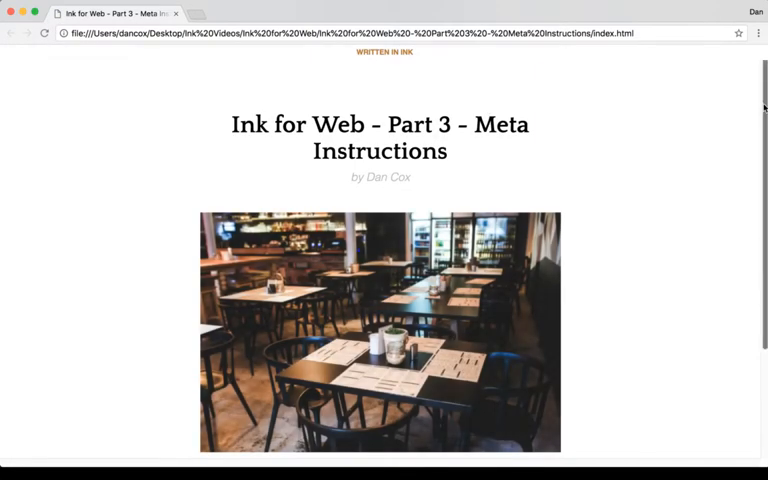
{"action": "mouse_move", "coordinate": [220, 124]}
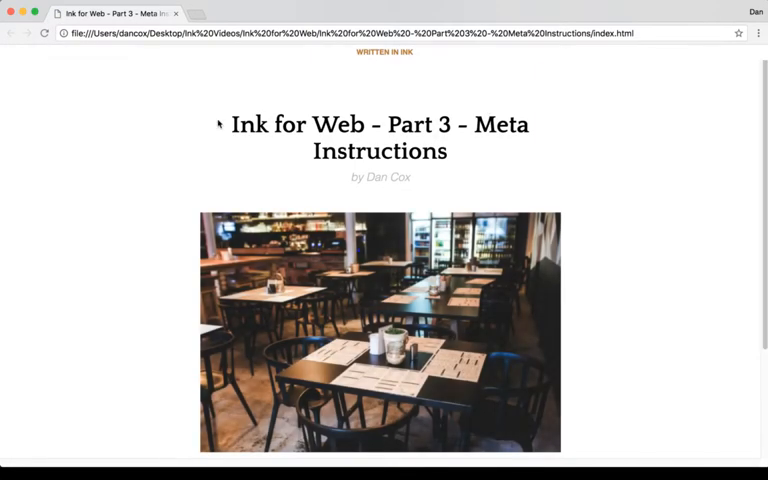
{"action": "mouse_move", "coordinate": [584, 170]}
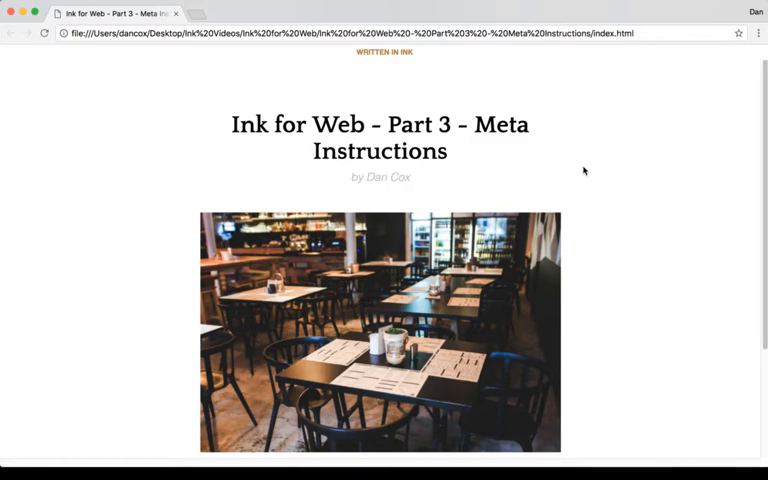
{"action": "scroll", "scroll_direction": "down", "scroll_amount": 3}
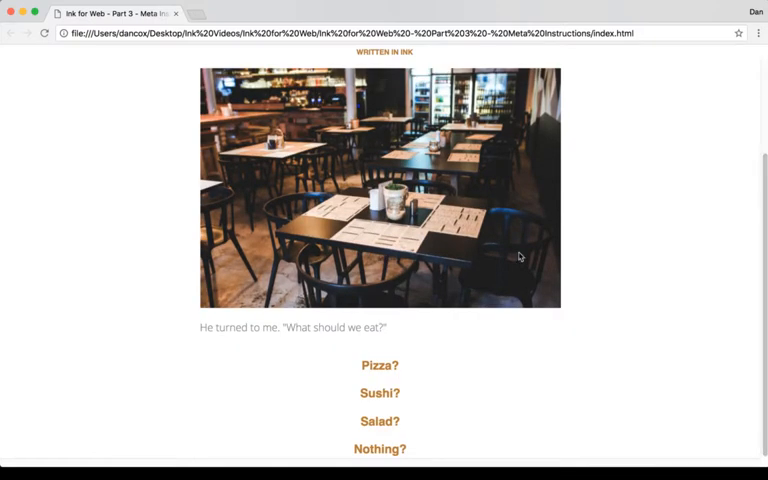
{"action": "left_click", "coordinate": [380, 420]}
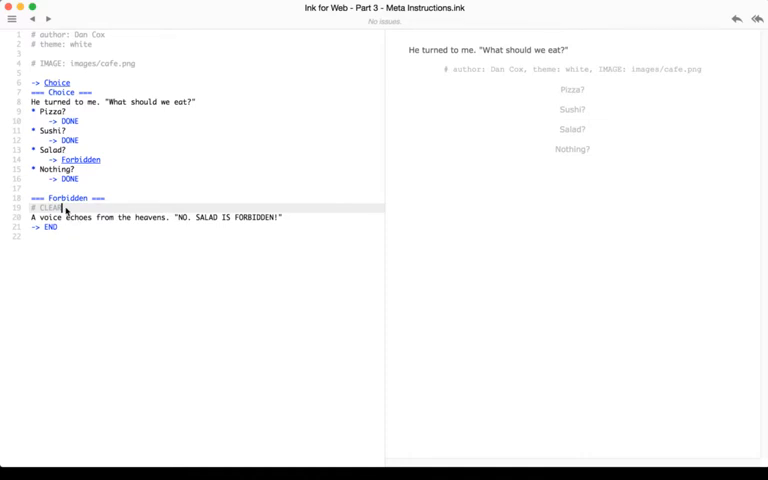
{"action": "double_click", "coordinate": [44, 208]}
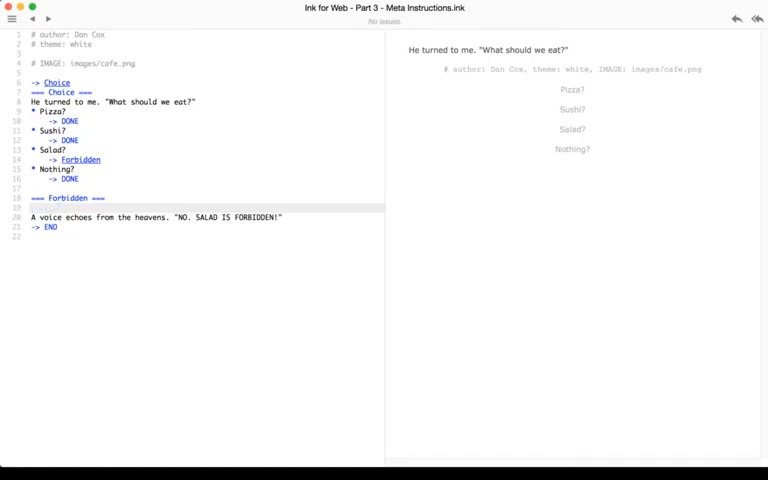
{"action": "left_click", "coordinate": [12, 20]}
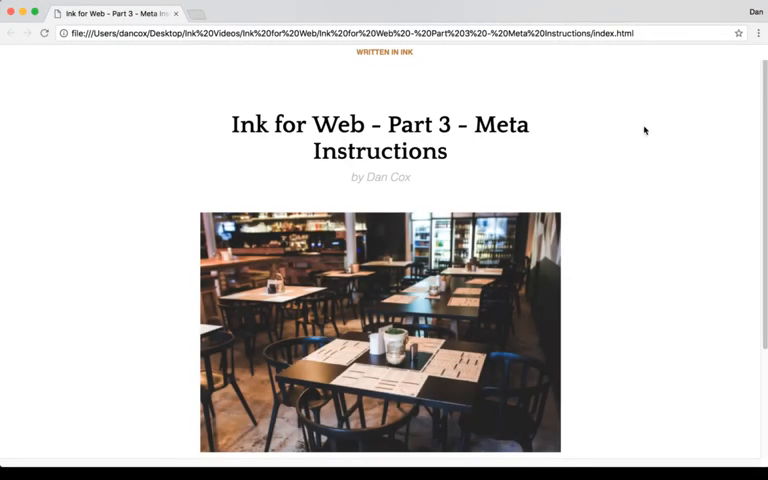
Play the Salad choice in Chrome, revealing the 'NO, SALAD IS FORBIDDEN!' voice line.
{"action": "scroll", "scroll_direction": "down", "scroll_amount": 3}
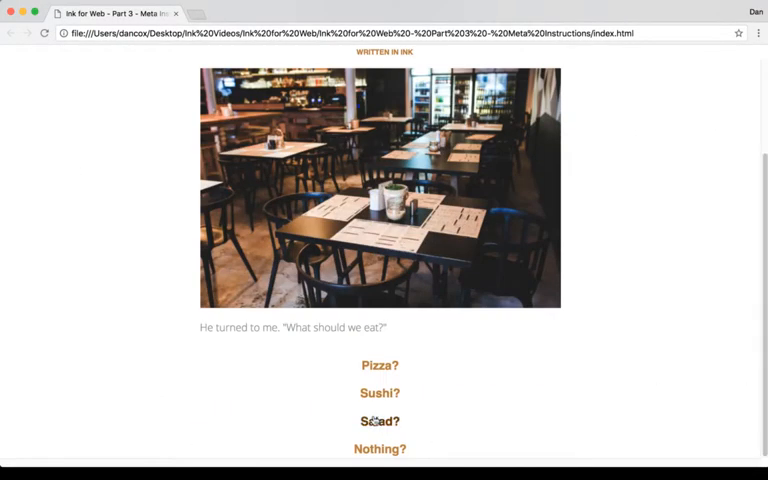
{"action": "left_click", "coordinate": [376, 420]}
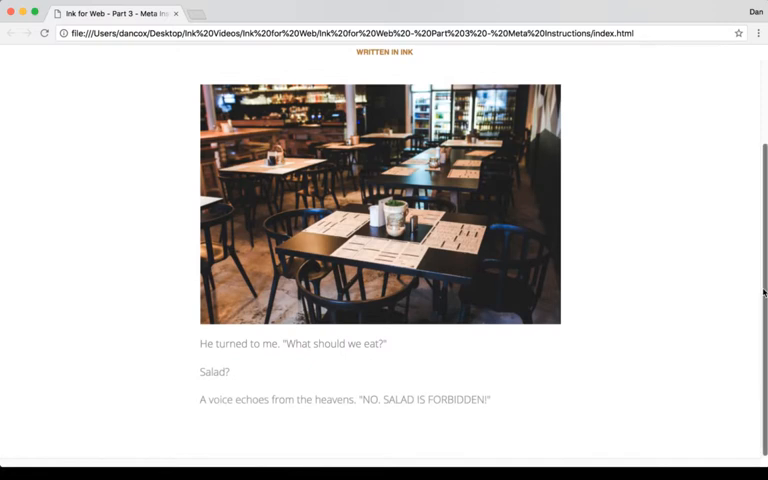
{"action": "scroll", "scroll_direction": "up", "scroll_amount": 3}
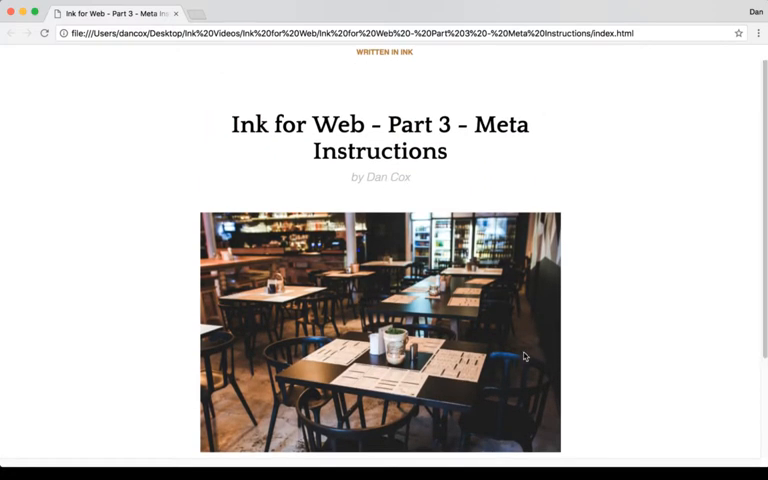
{"action": "scroll", "scroll_direction": "down", "scroll_amount": 3}
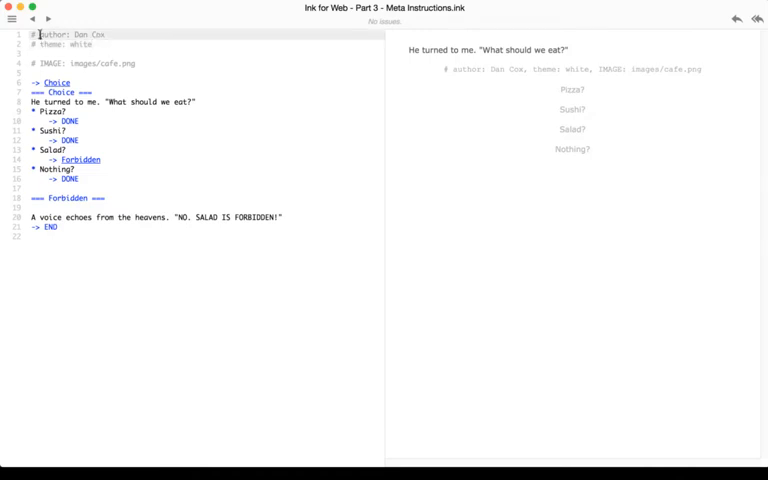
{"action": "double_click", "coordinate": [80, 32]}
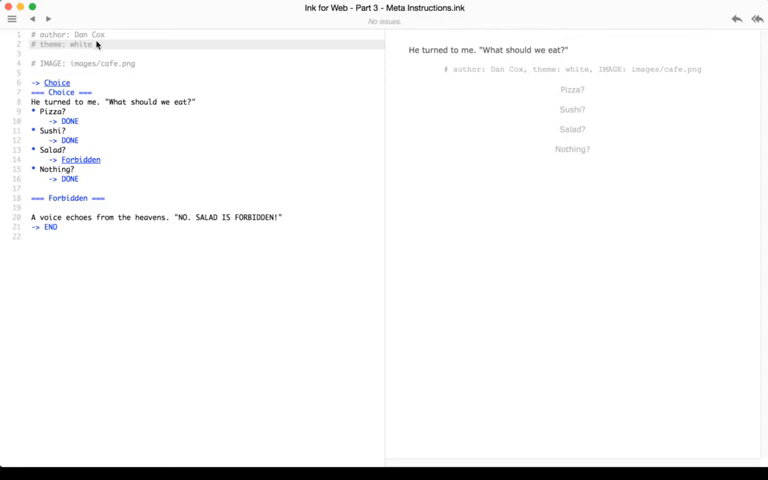
{"action": "mouse_move", "coordinate": [56, 216]}
{"action": "type", "text": "# CLEAR"}
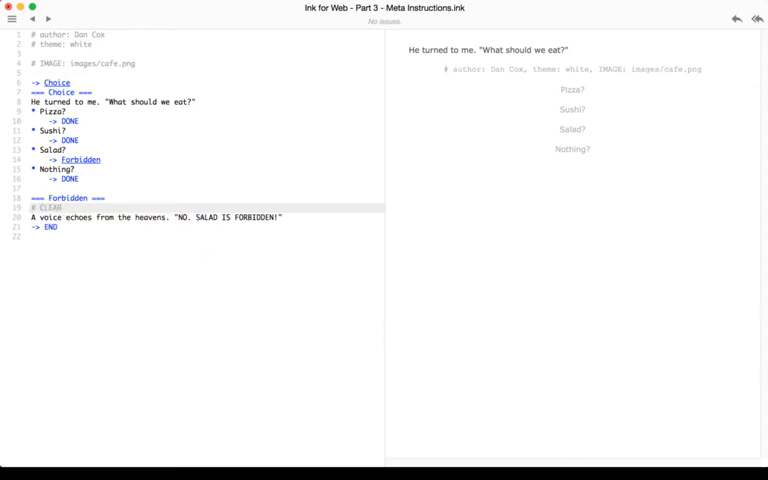
{"action": "mouse_move", "coordinate": [86, 180]}
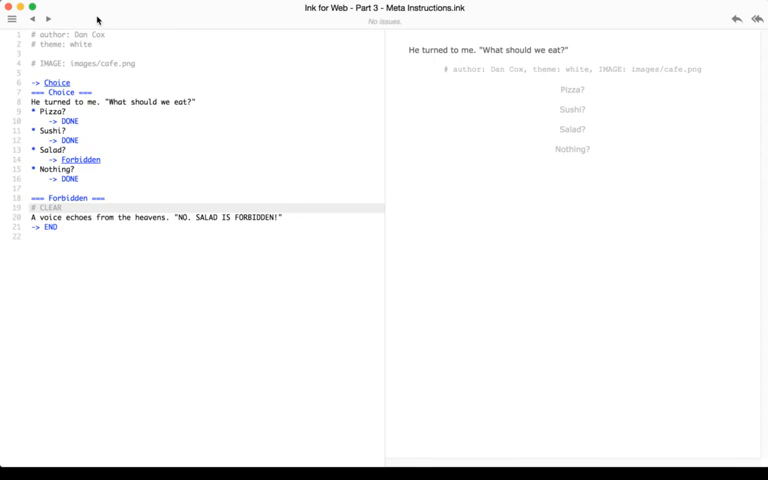
Export the story for web again with Cmd+S, overwriting the existing export folder.
{"action": "left_click", "coordinate": [12, 18]}
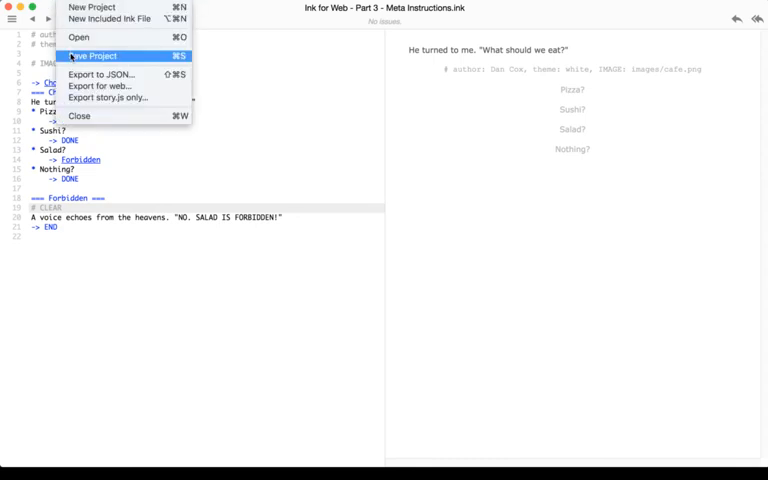
{"action": "mouse_move", "coordinate": [110, 116]}
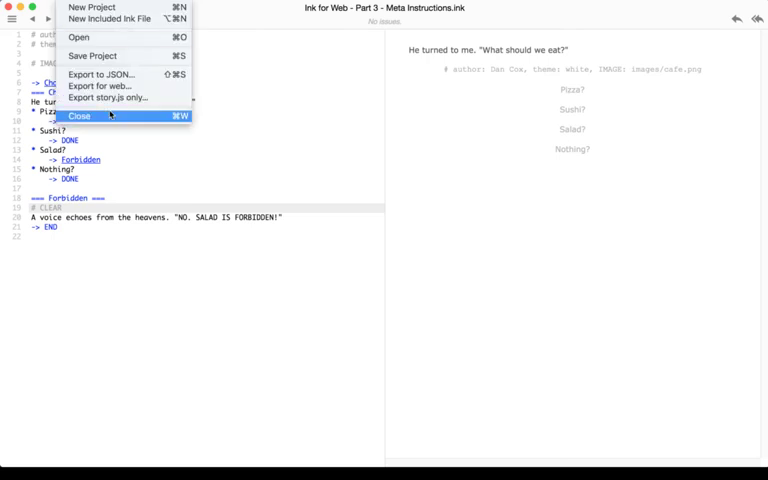
{"action": "left_click", "coordinate": [80, 116]}
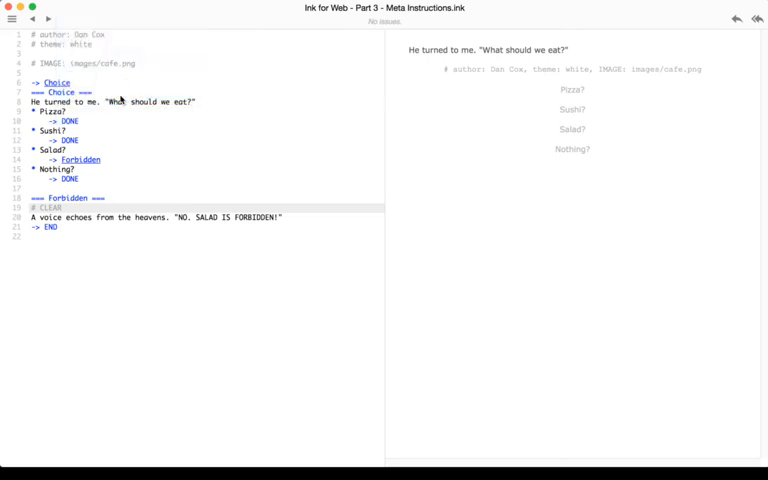
{"action": "key", "text": "Cmd+s"}
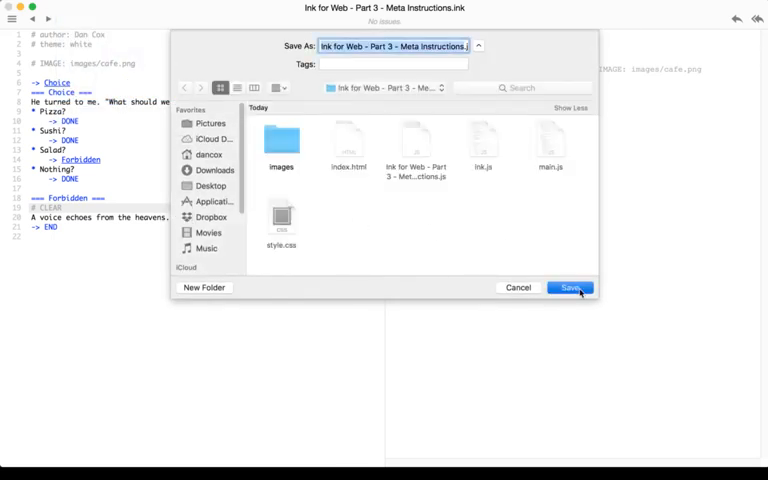
{"action": "left_click", "coordinate": [568, 288]}
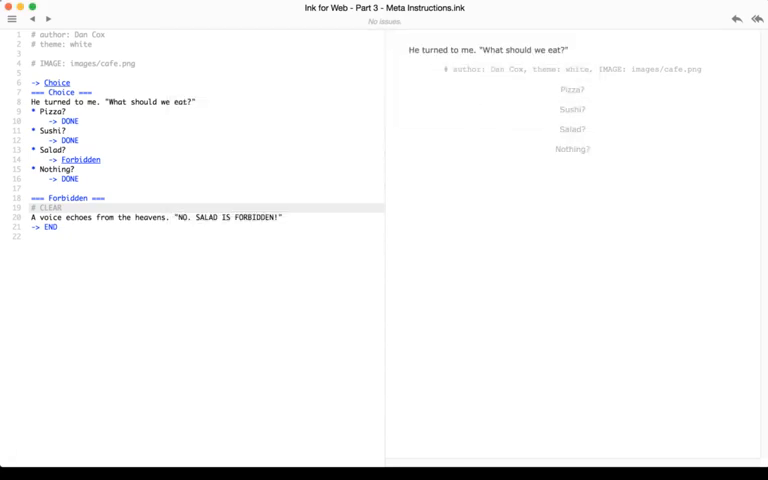